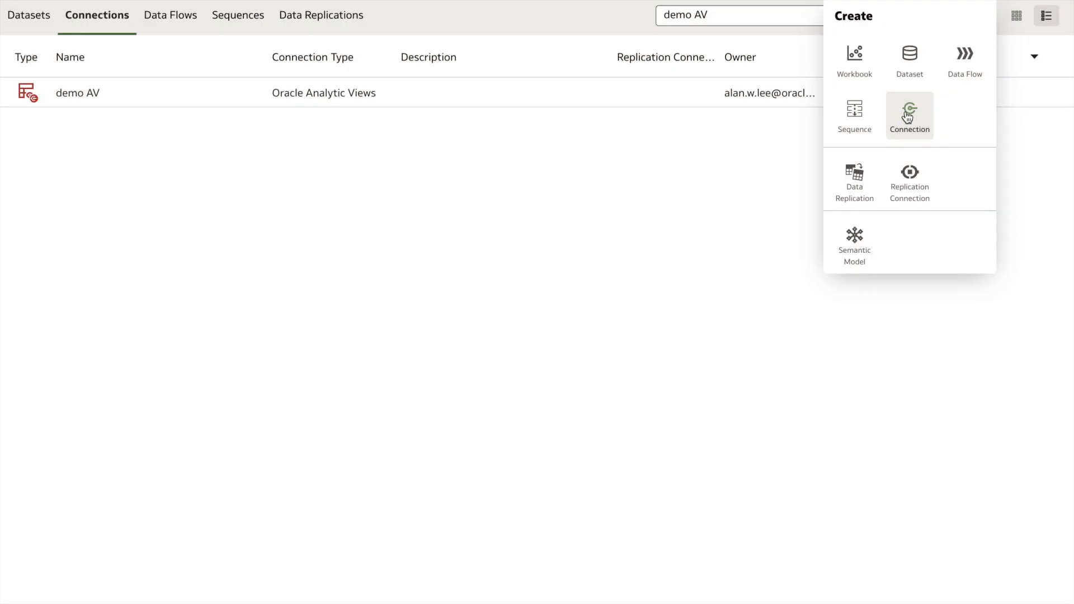
Step: Start a new connection from the Create menu to show the connection type chooser
left_click(908, 115)
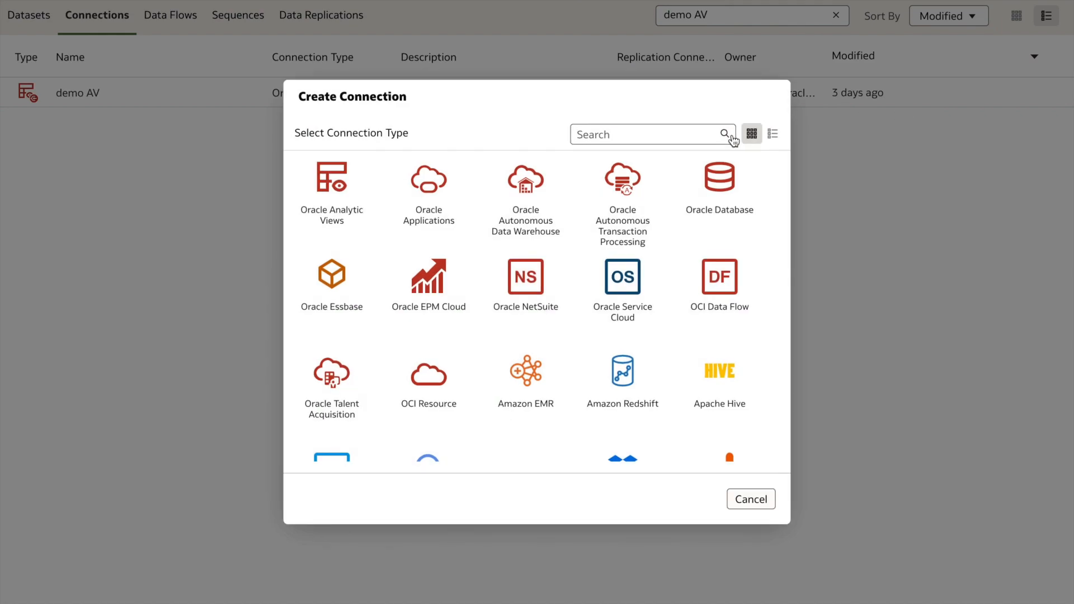
mouse_move(331, 191)
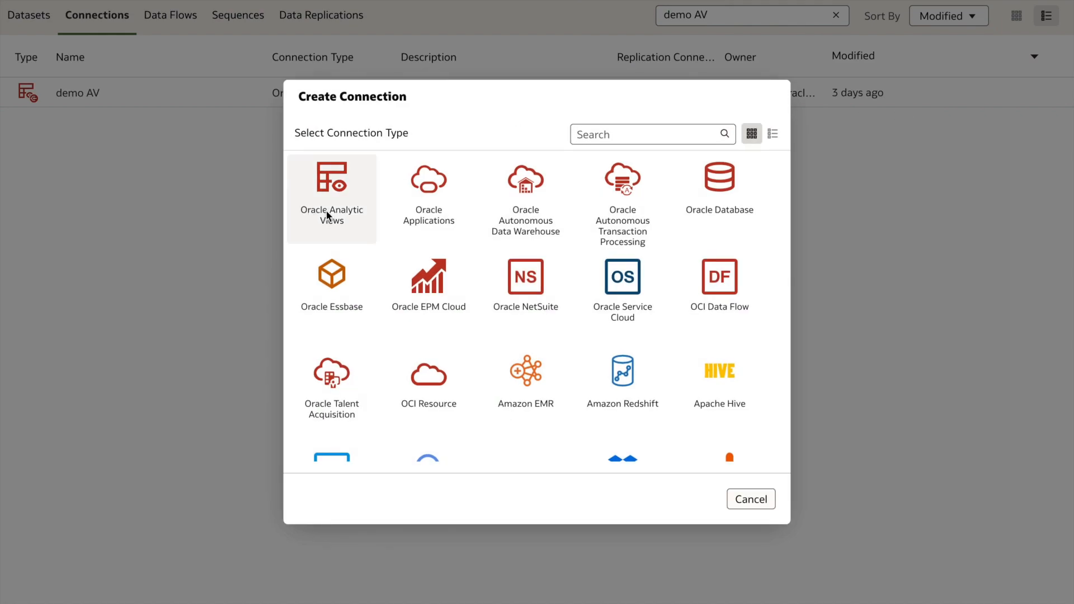
left_click(332, 191)
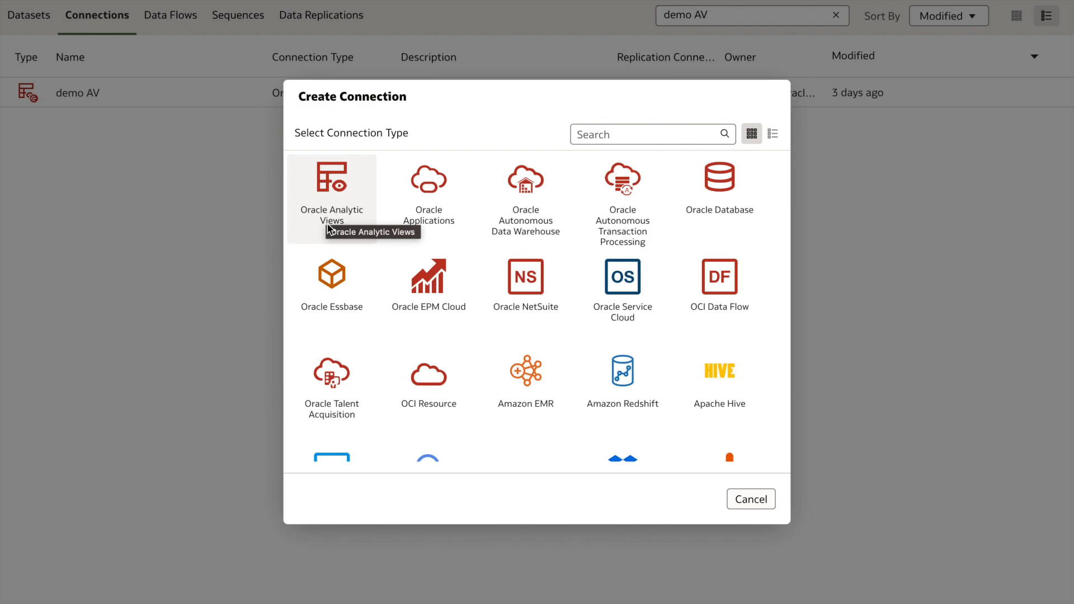
Step: Cancel the new connection and inspect the demo AV connection's host, port, service and username
left_click(750, 499)
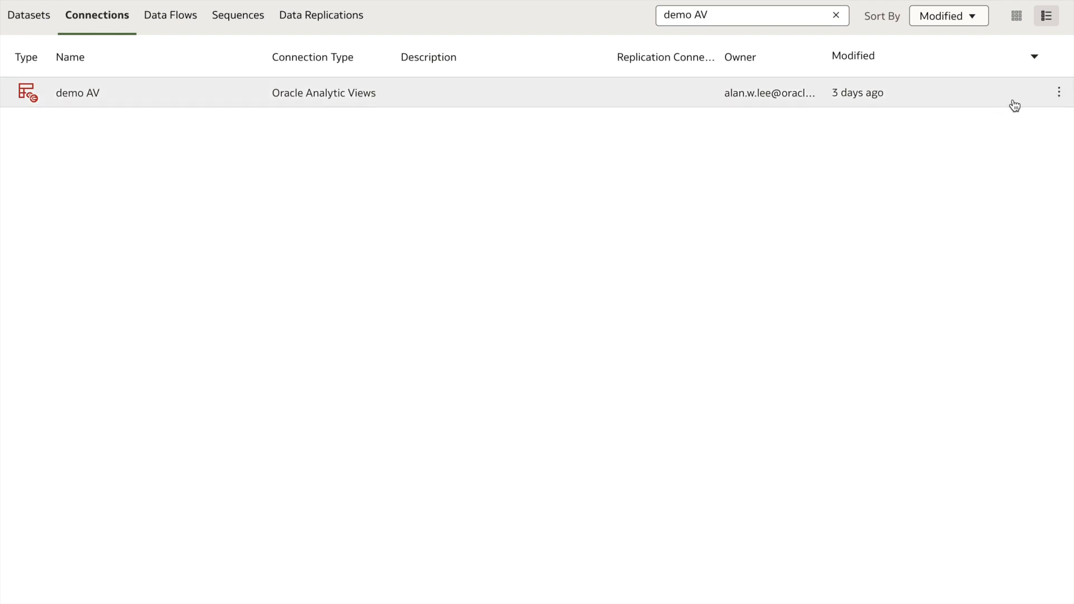
left_click(1060, 93)
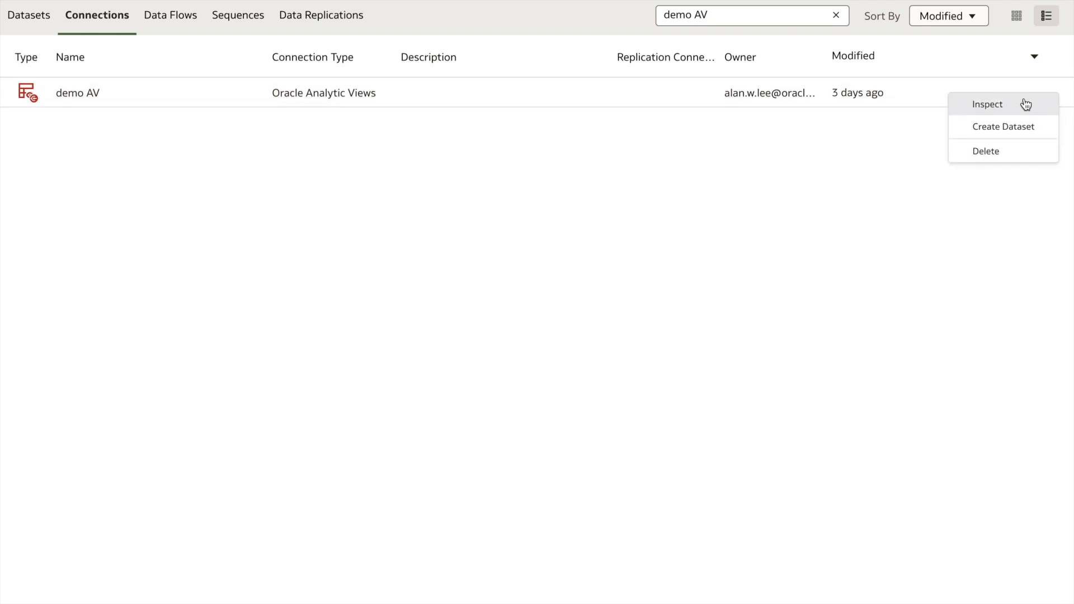
left_click(987, 104)
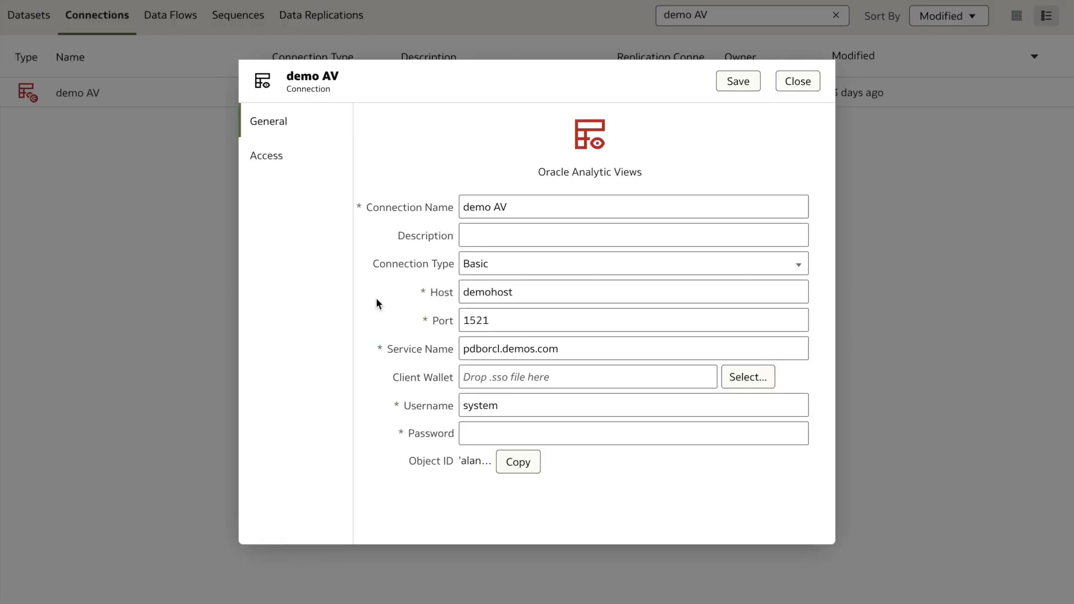
mouse_move(349, 312)
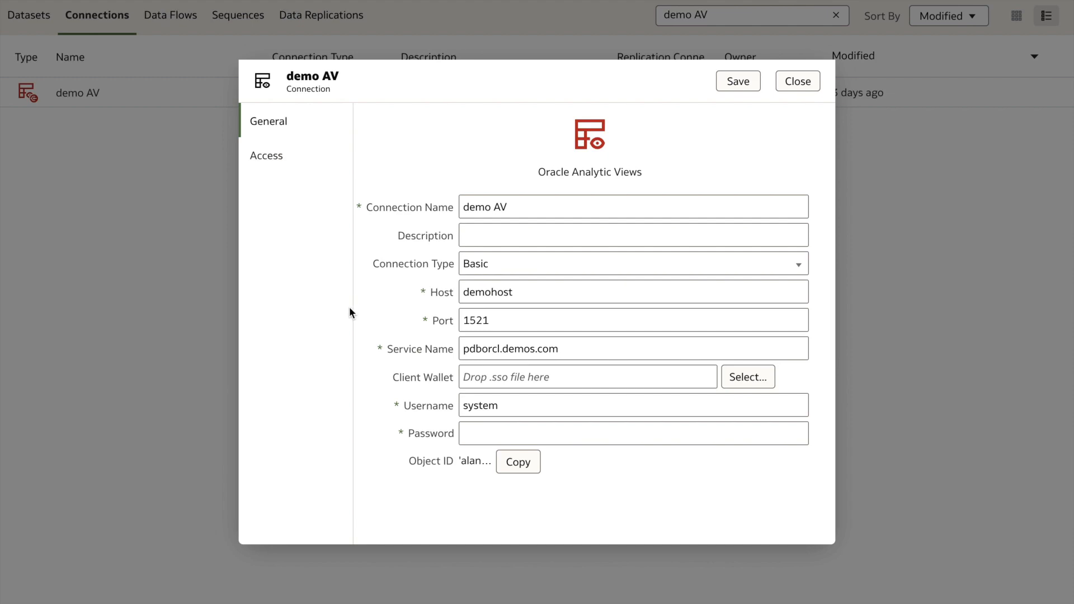
mouse_move(351, 317)
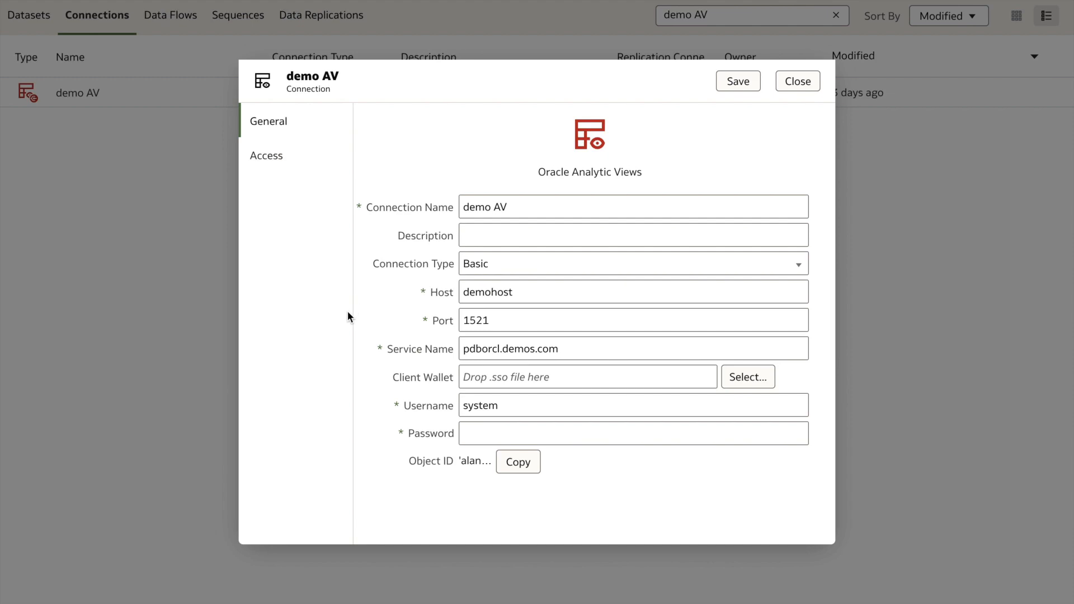
mouse_move(458, 446)
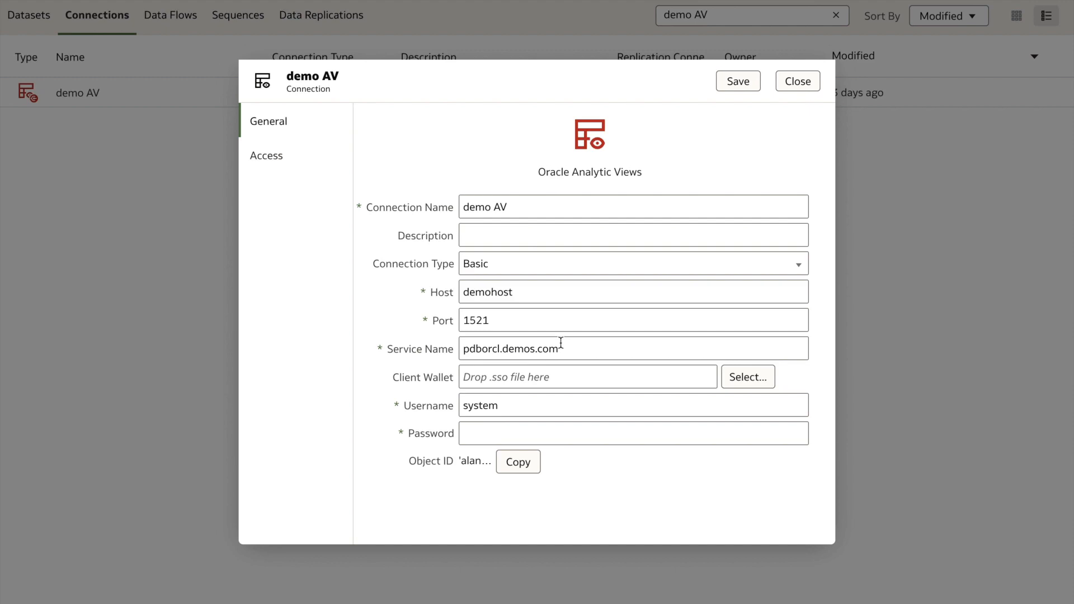
mouse_move(796, 81)
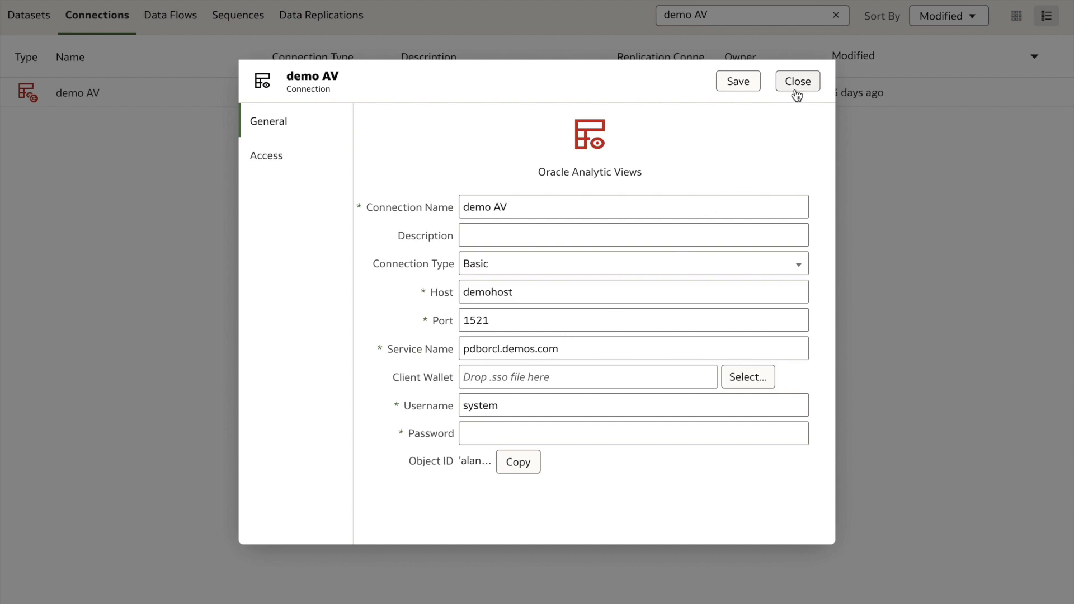
Step: Create dataset 'demoavdata' on the OACAVDEMO.SA_SAMPLE_APP_AV cube of the demo AV connection
left_click(798, 80)
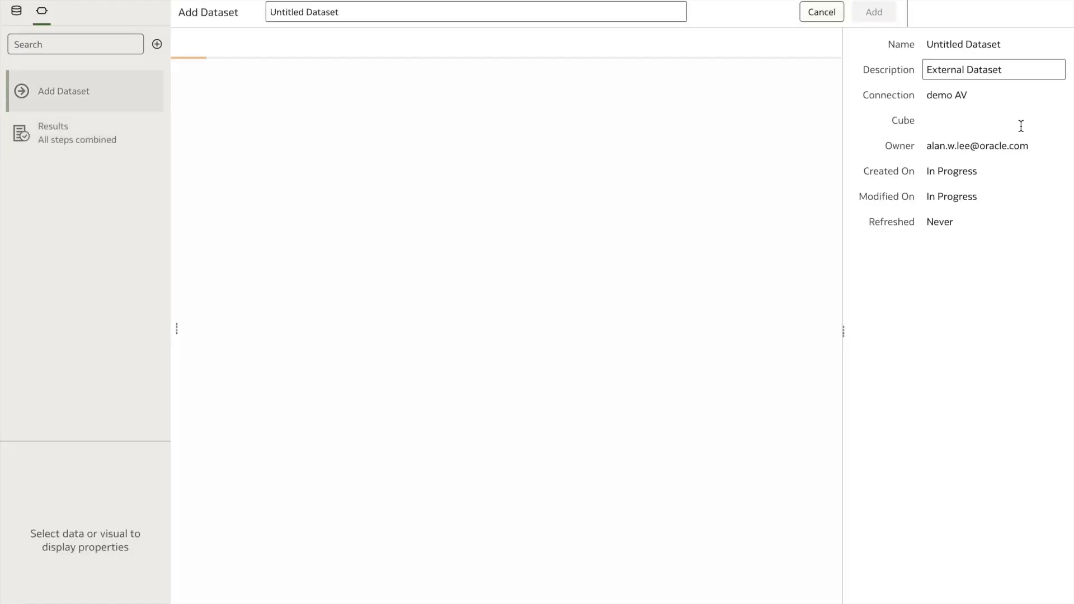
type("demoavdata")
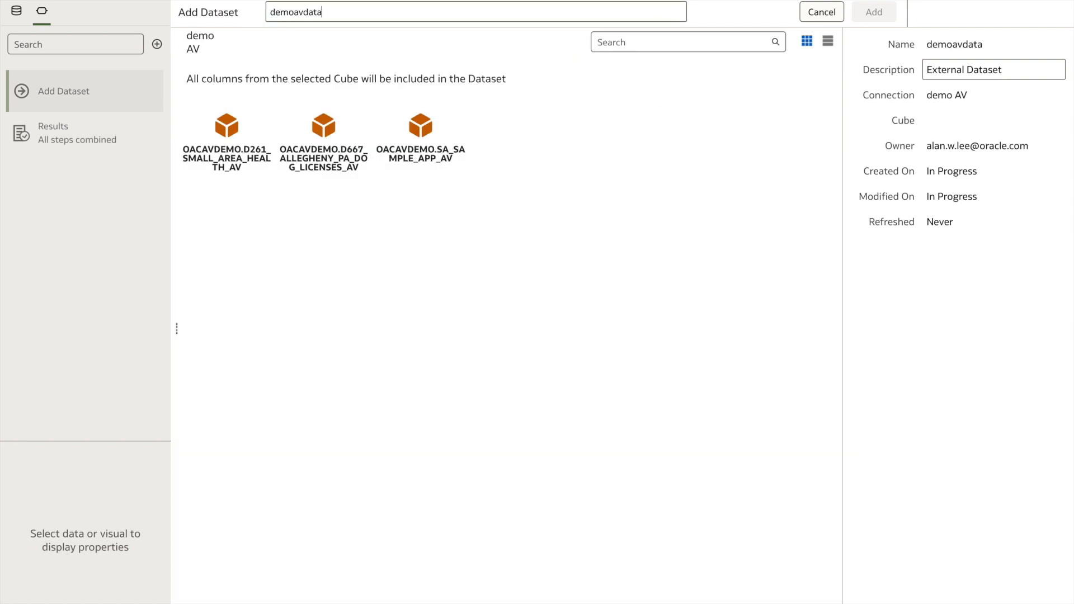
left_click(420, 124)
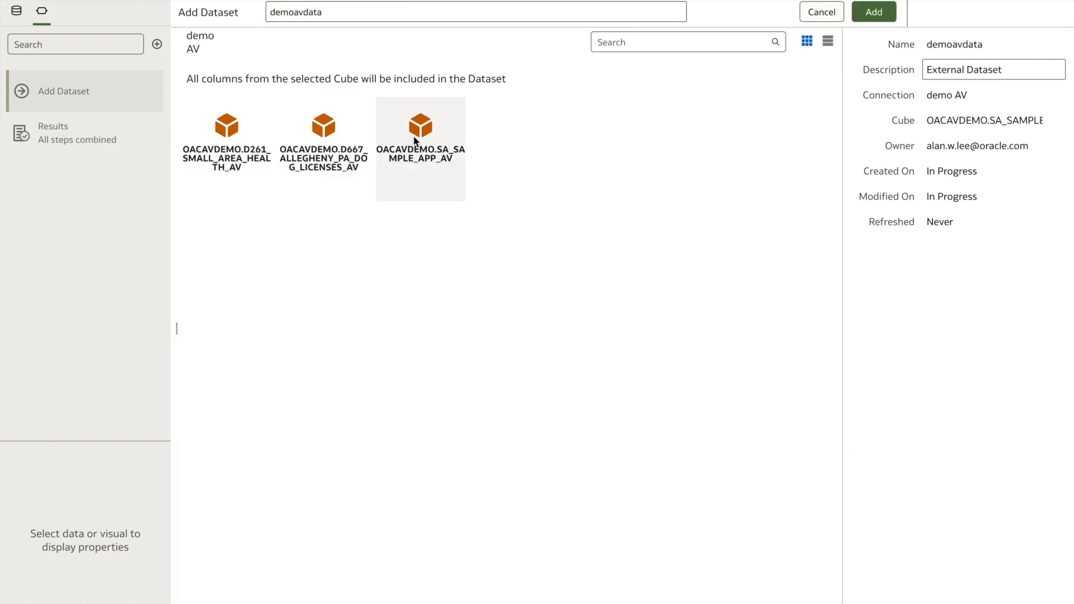
mouse_move(567, 145)
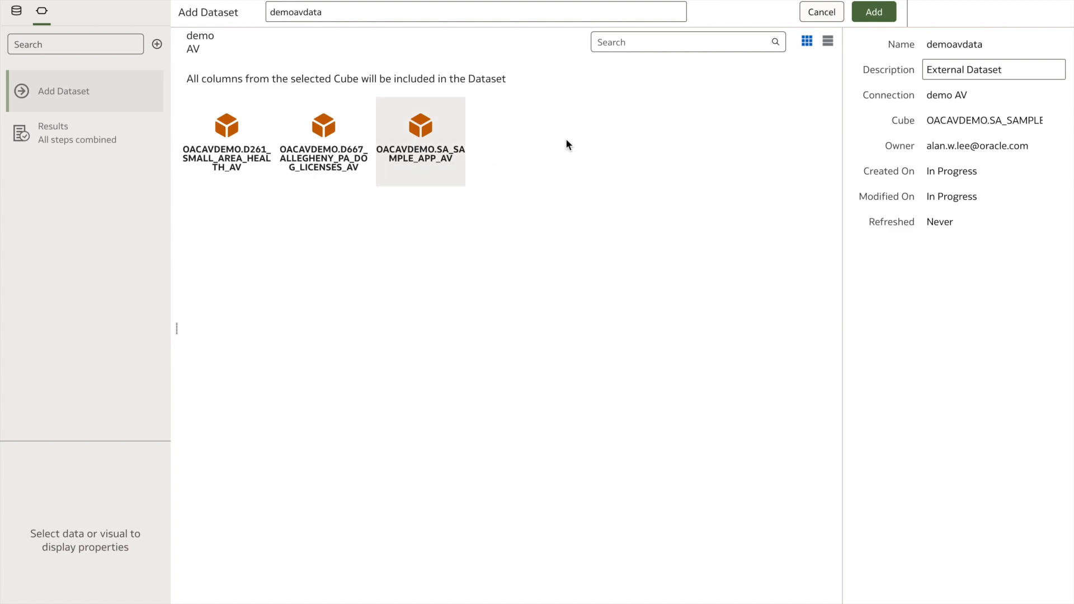
left_click(873, 11)
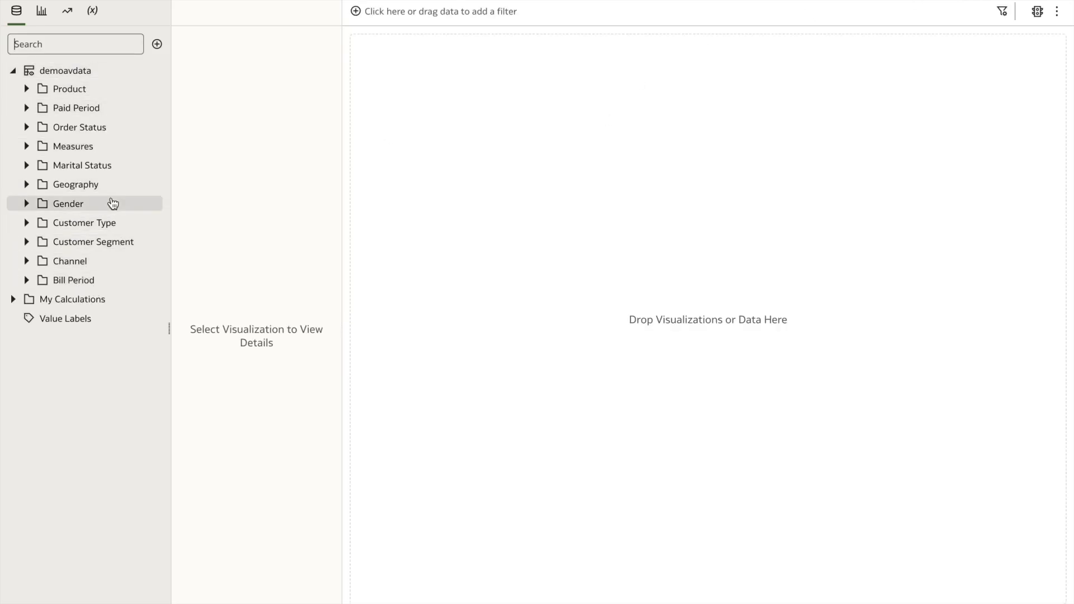
mouse_move(72, 280)
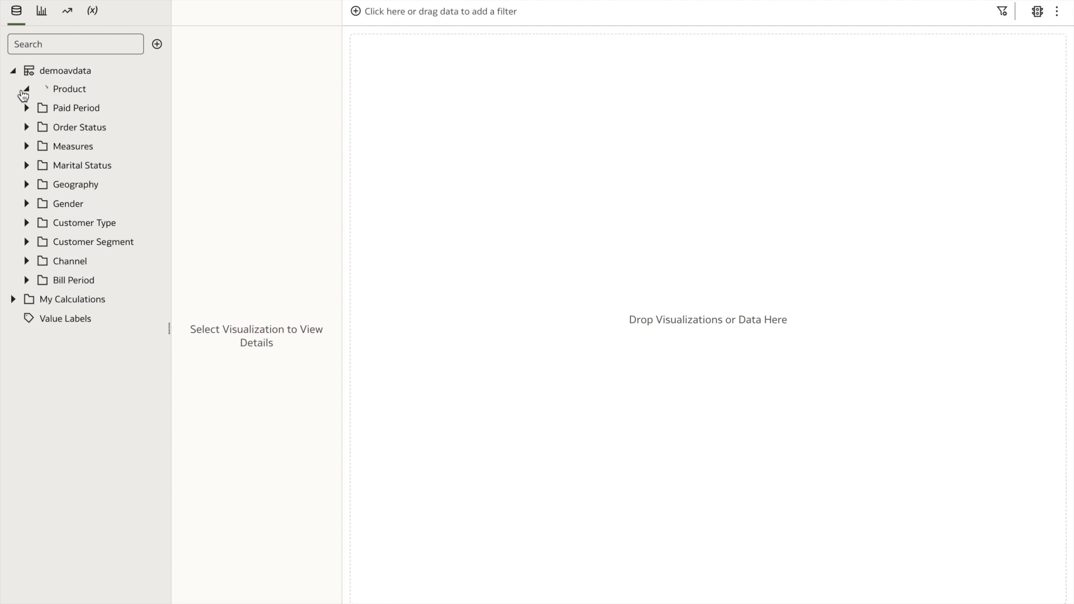
Step: Expand the Product, Geography and Measures folders and select the Product hierarchy
left_click(26, 88)
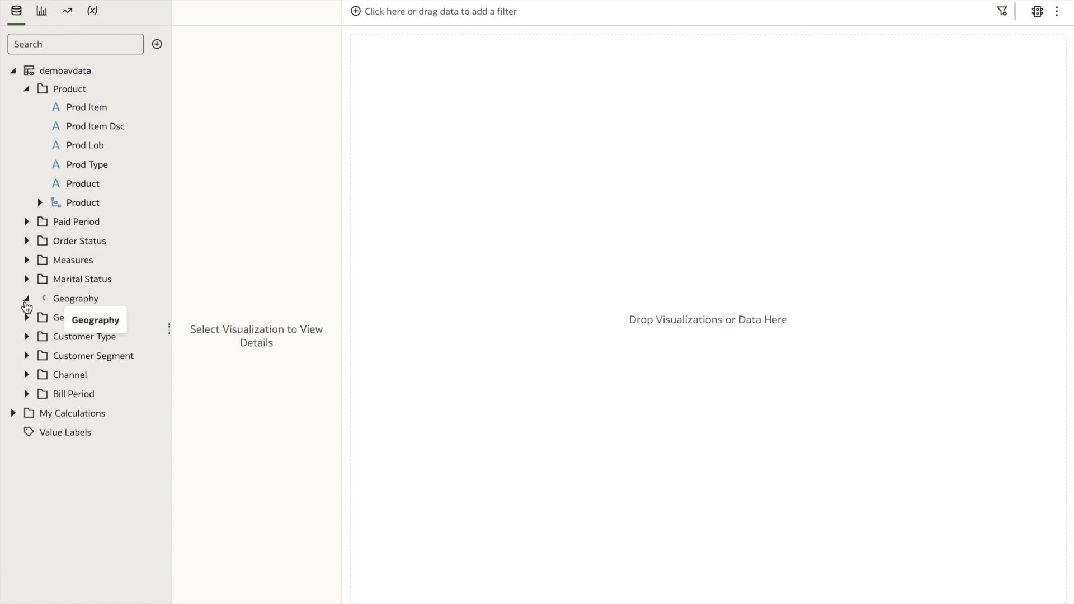
left_click(26, 298)
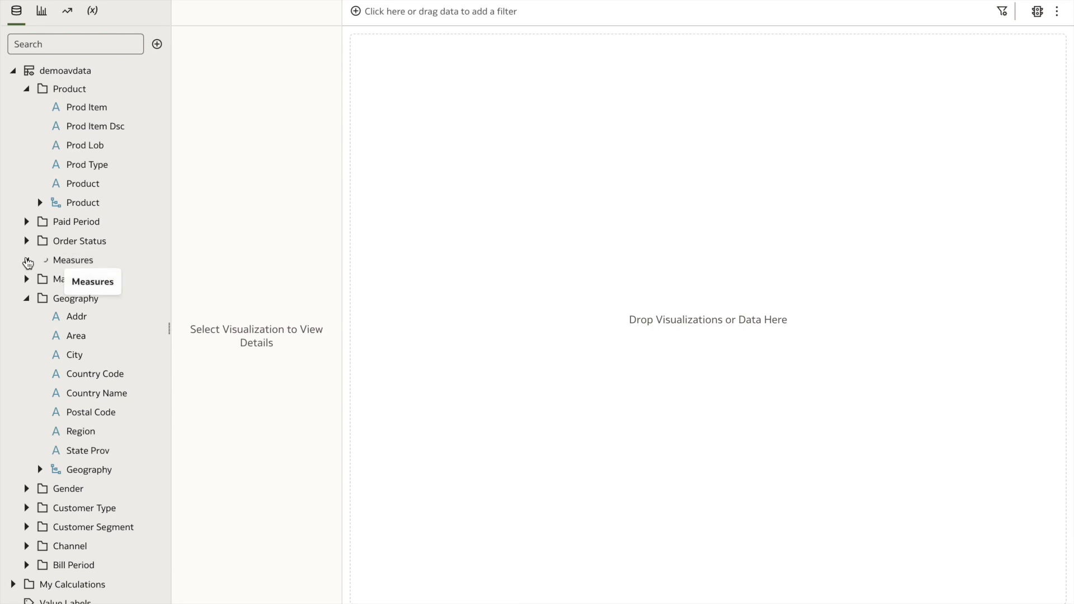
left_click(26, 260)
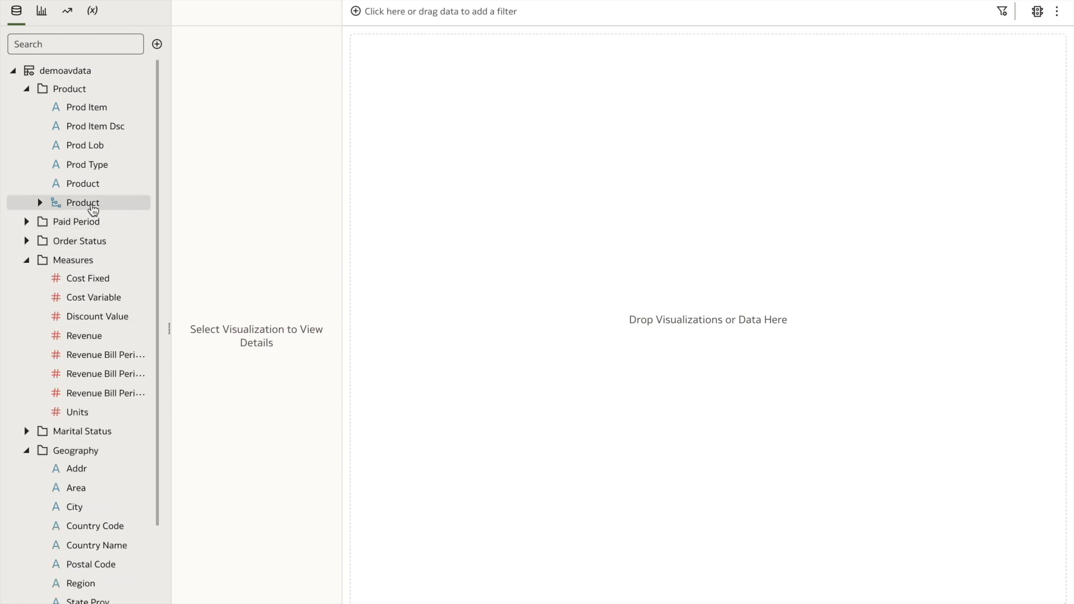
left_click(80, 202)
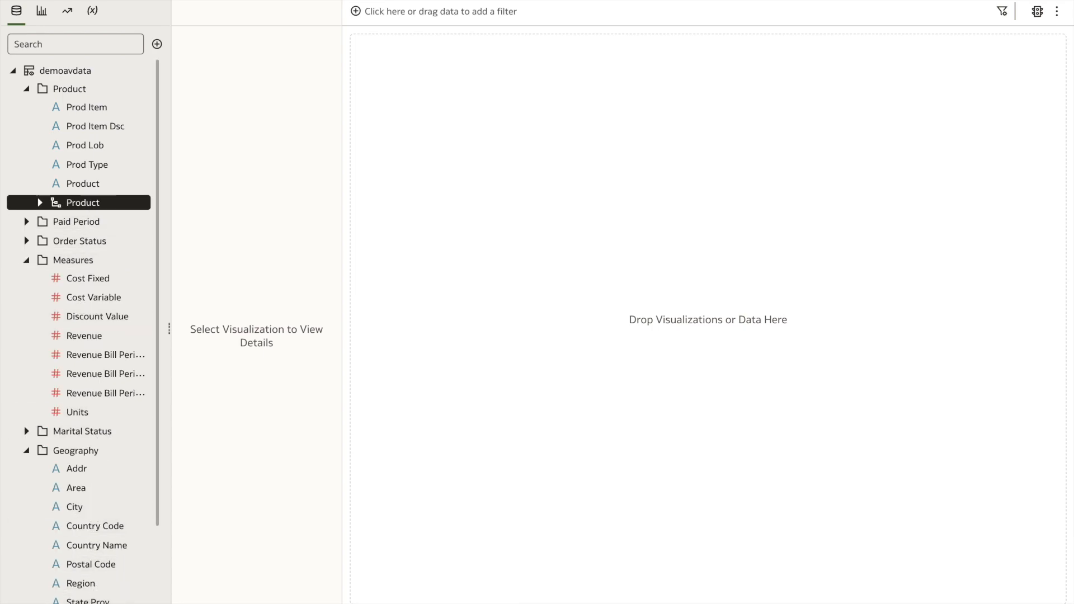
mouse_move(74, 450)
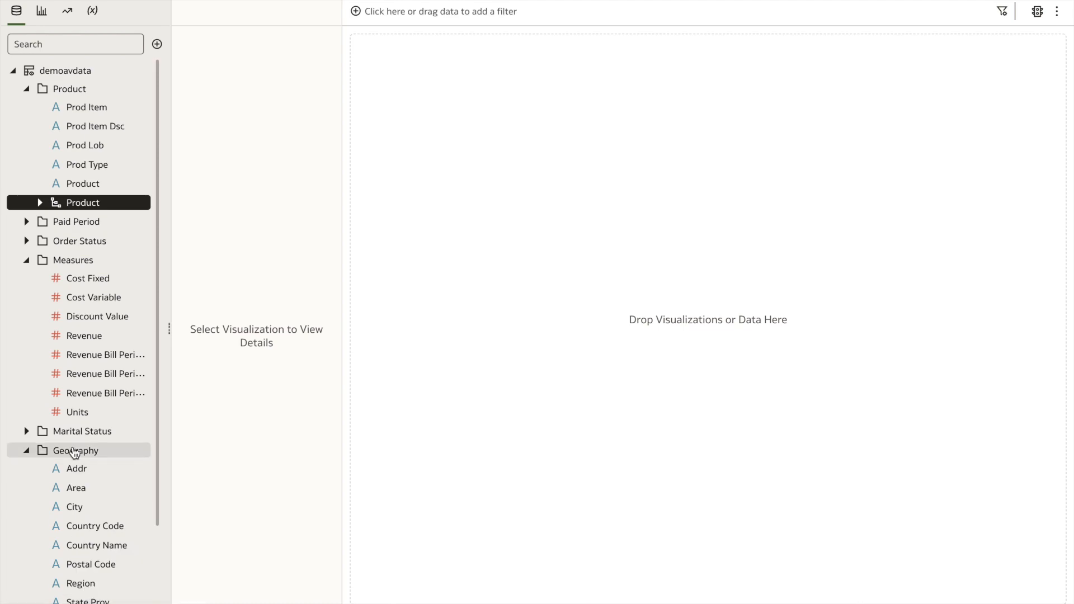
Step: Add Geography and Revenue to the pivot and drill the Product total into its categories
left_click(84, 335)
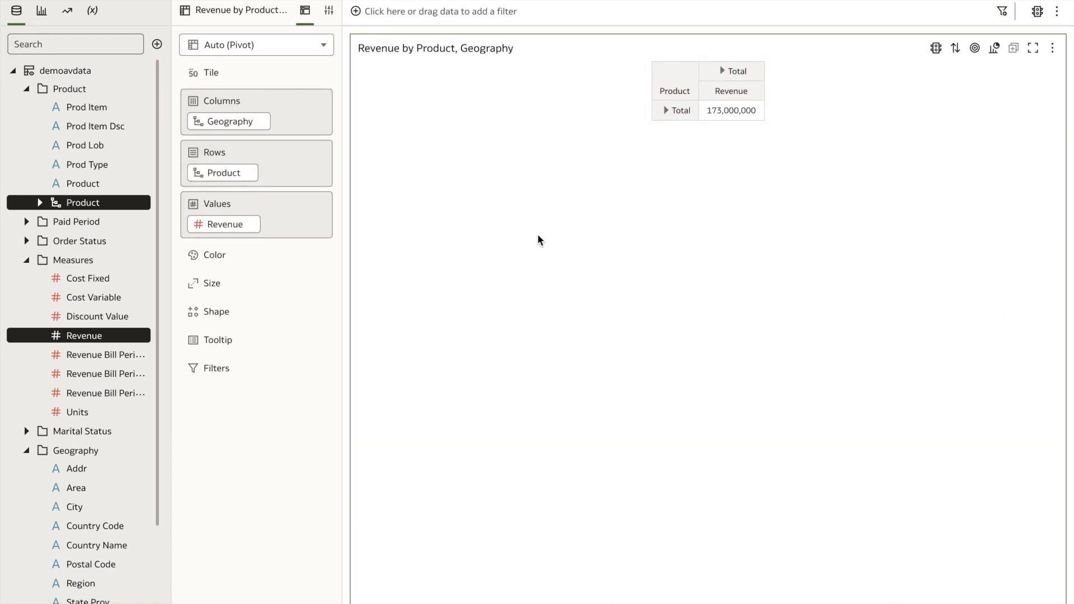
mouse_move(664, 111)
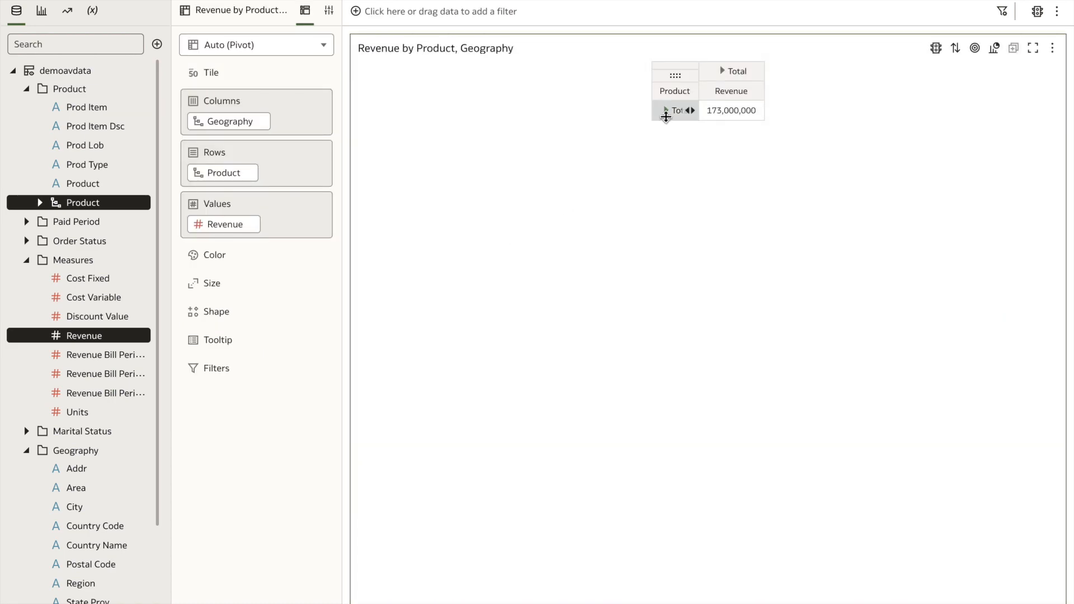
left_click(665, 111)
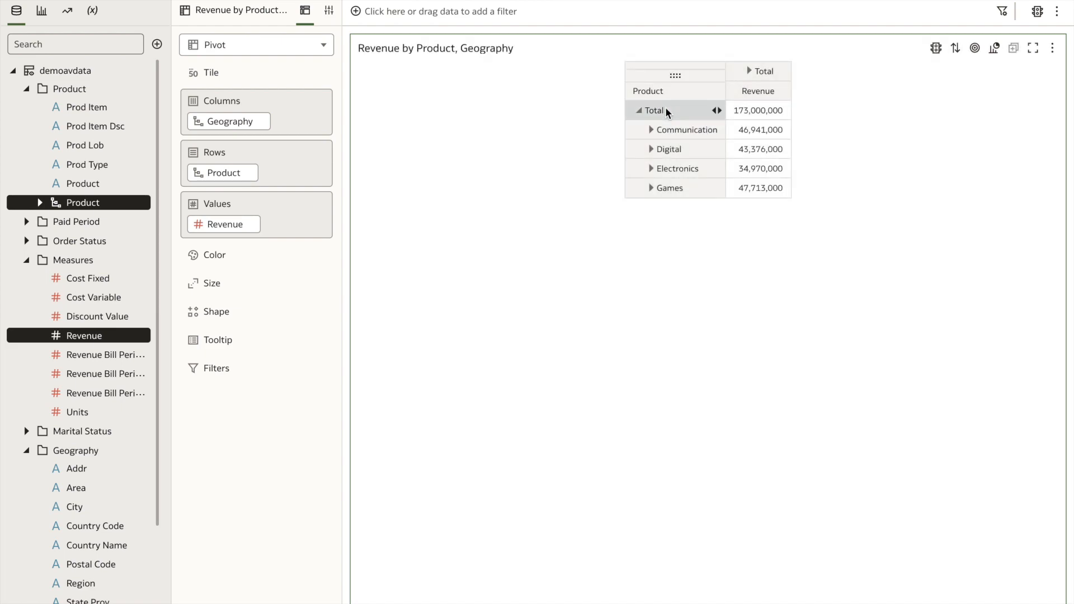